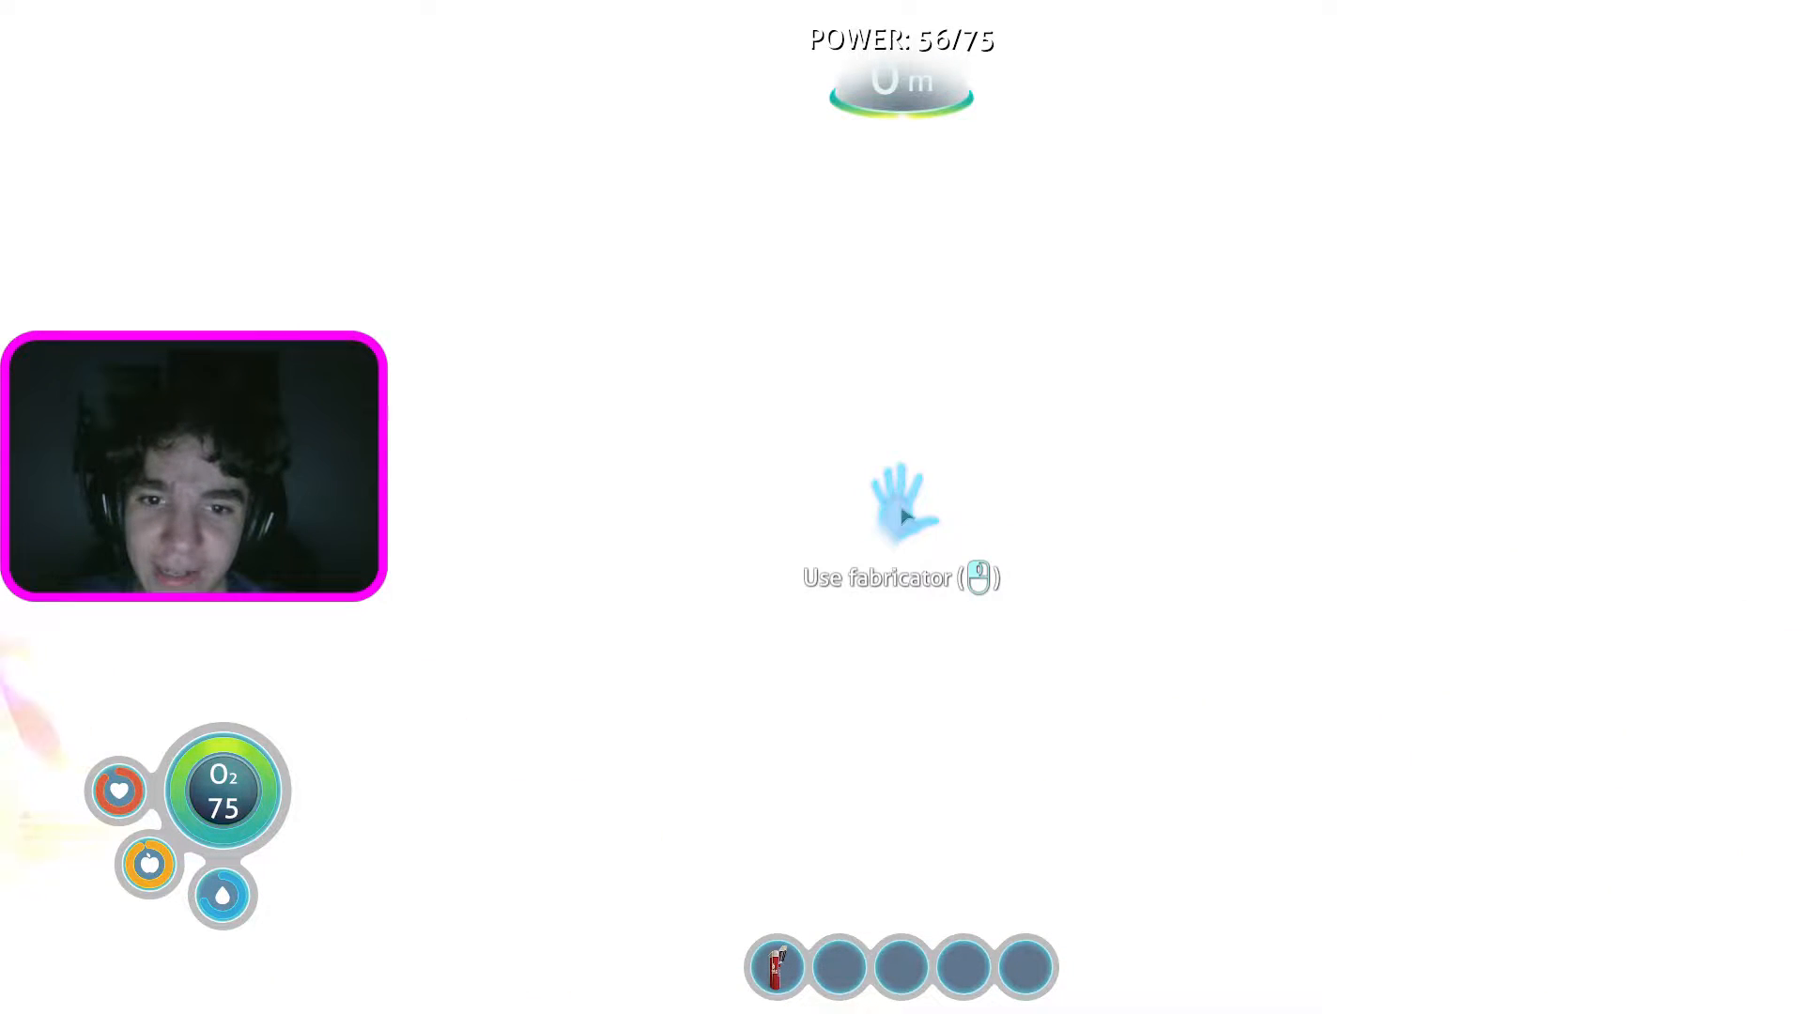
Use the lifepod fabricator to bring up its crafting menu, showing the tools recipes
click(902, 506)
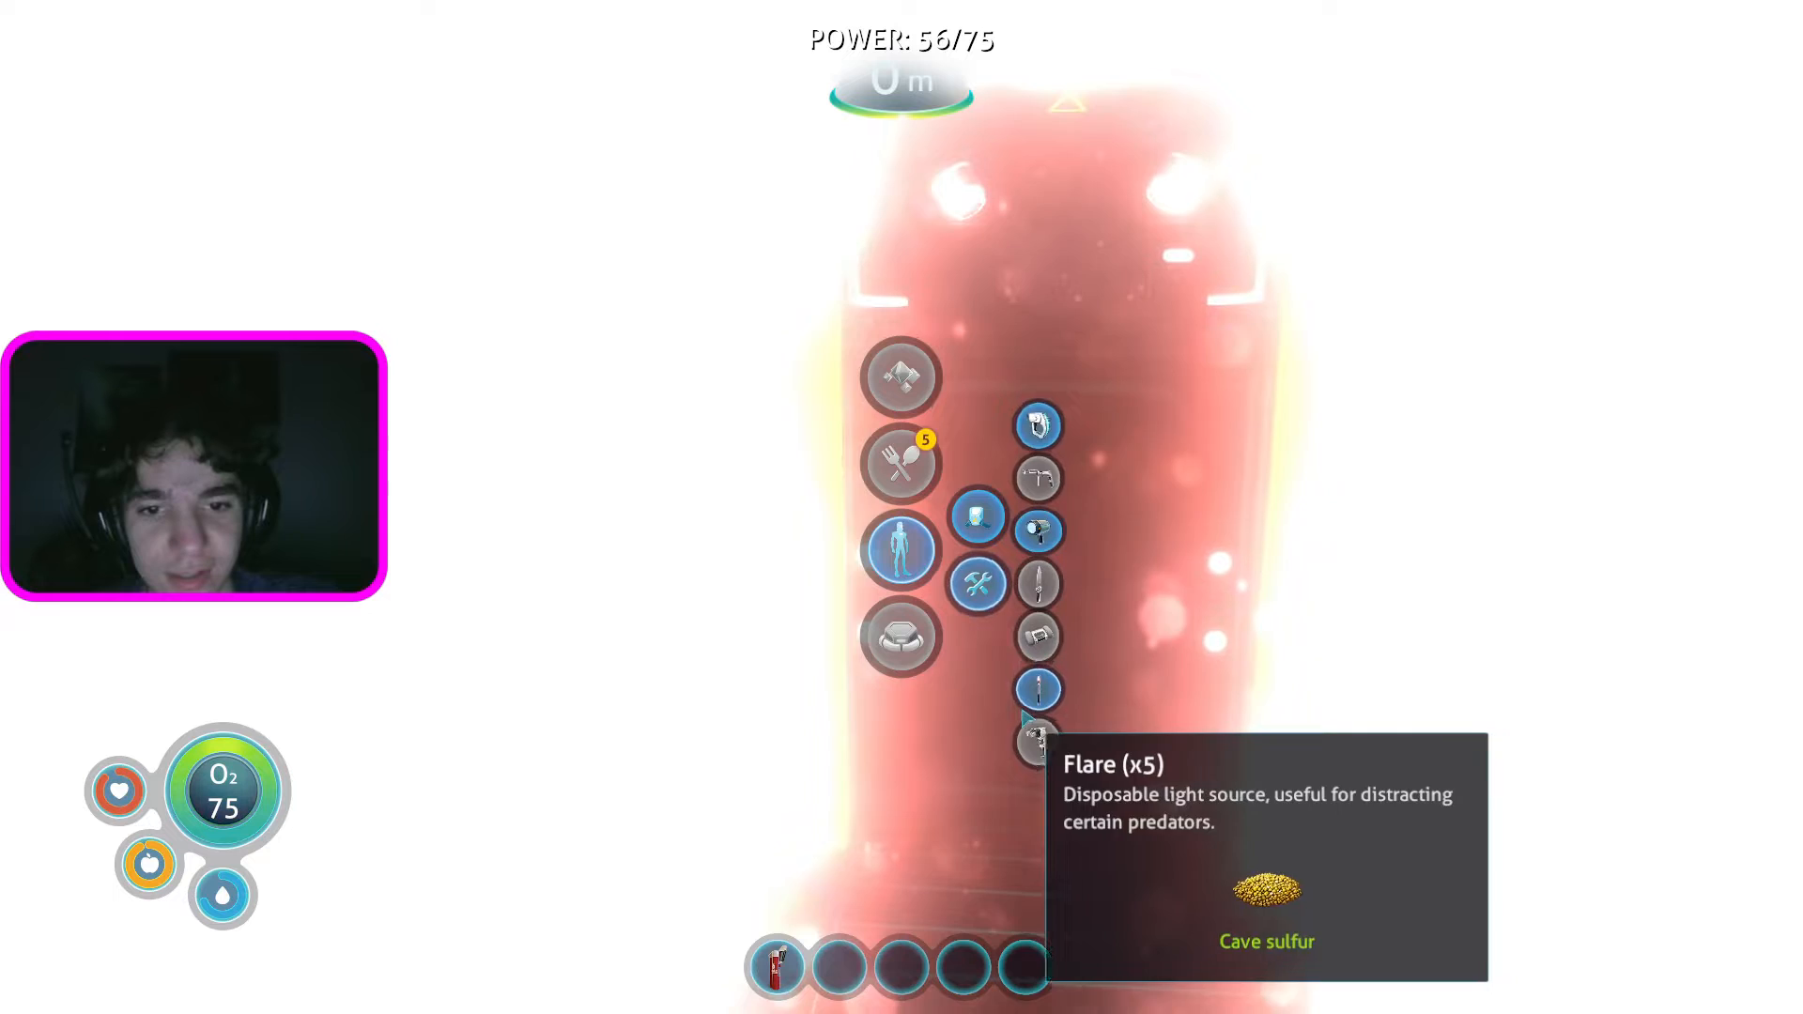